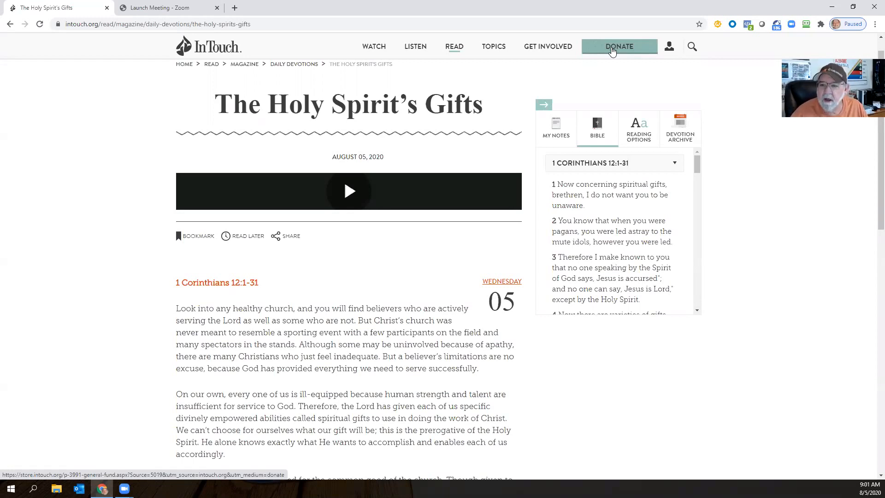
pyautogui.moveTo(740, 272)
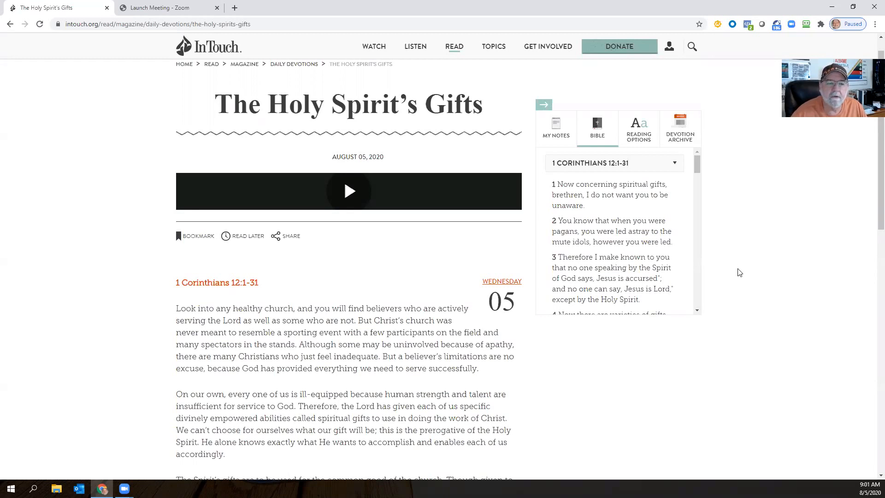
pyautogui.moveTo(739, 252)
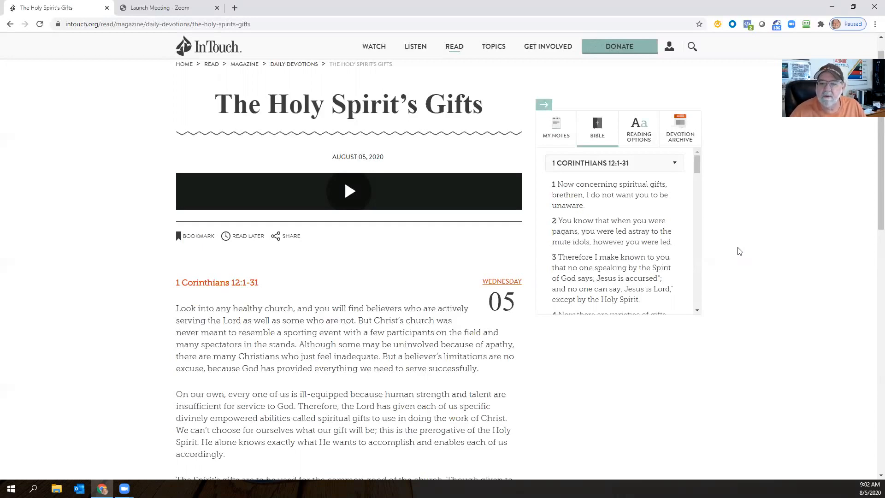
pyautogui.moveTo(701, 318)
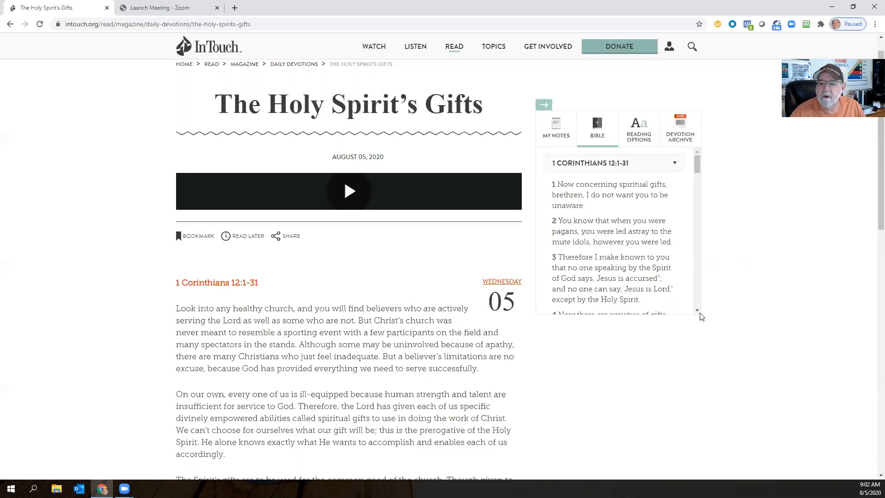
pyautogui.scroll(-3)
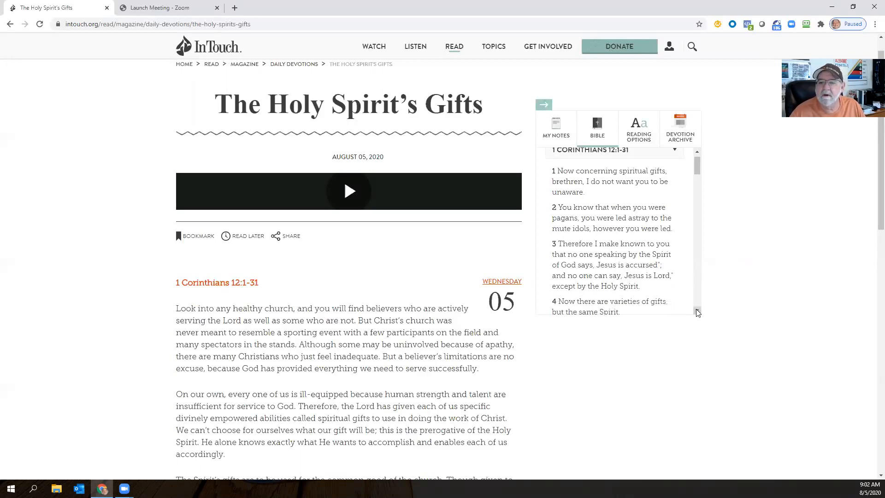
pyautogui.scroll(-3)
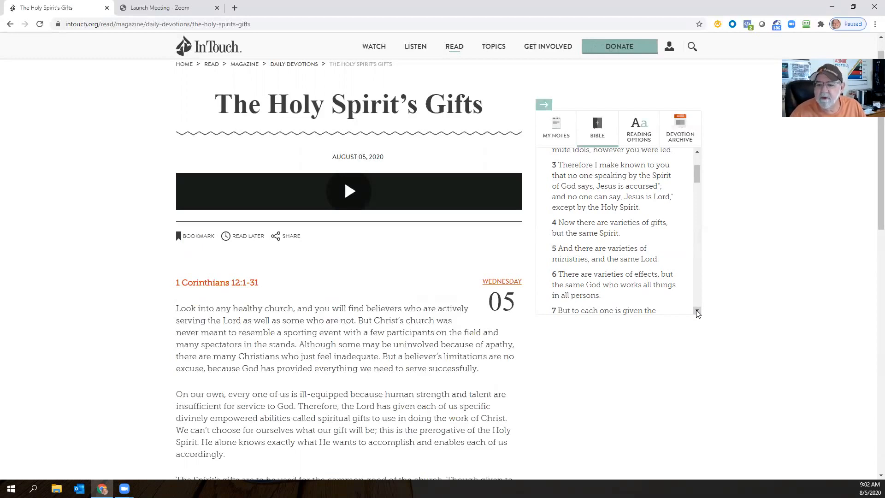
pyautogui.scroll(-3)
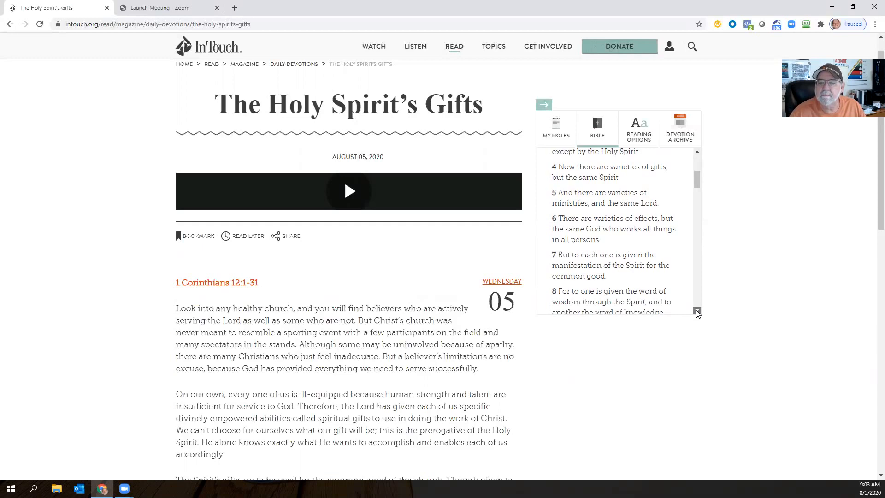
pyautogui.scroll(-3)
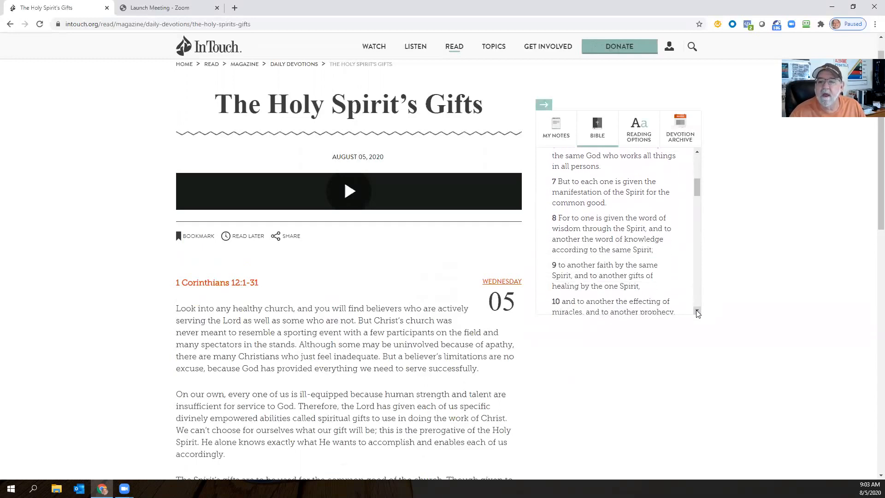
pyautogui.scroll(-3)
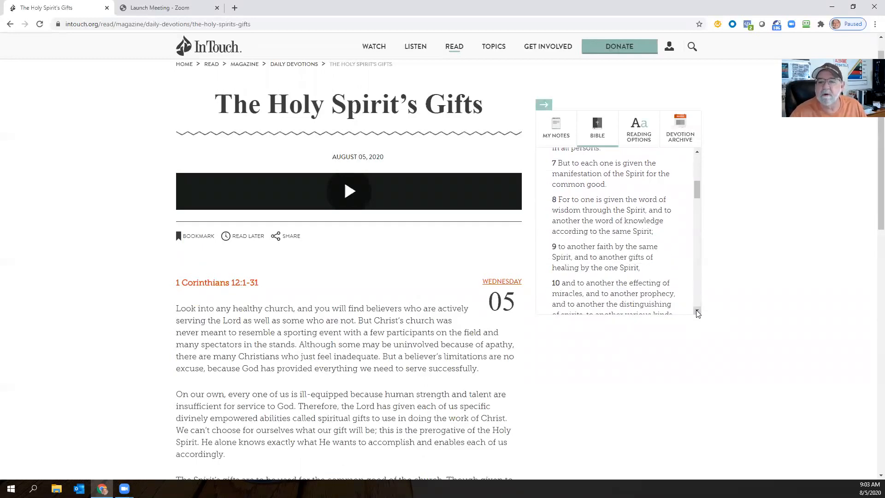
pyautogui.scroll(-3)
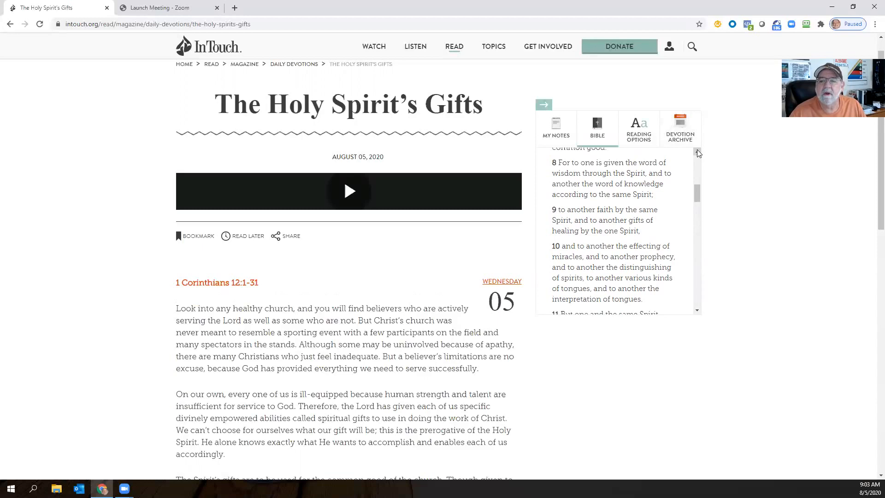
pyautogui.moveTo(712, 298)
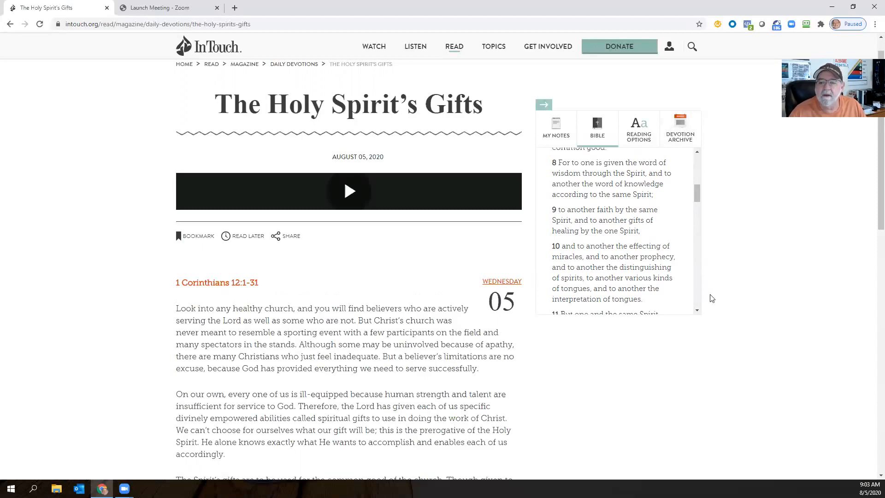
pyautogui.scroll(-3)
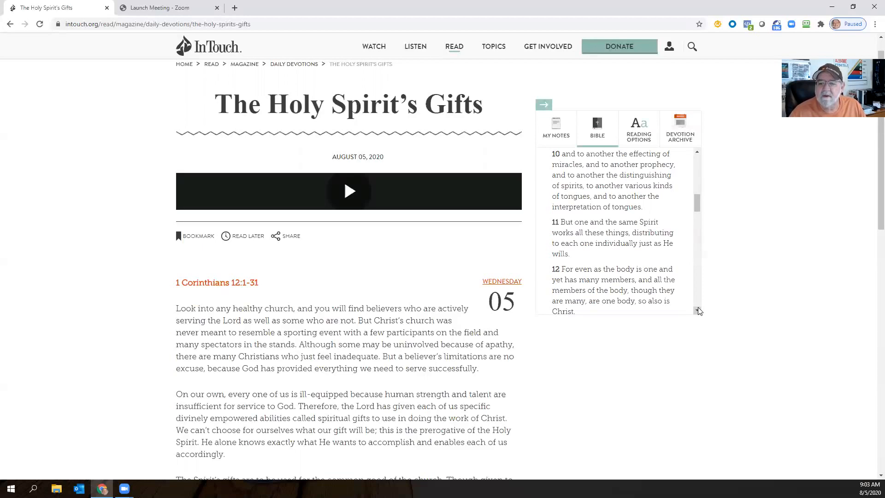
pyautogui.scroll(-3)
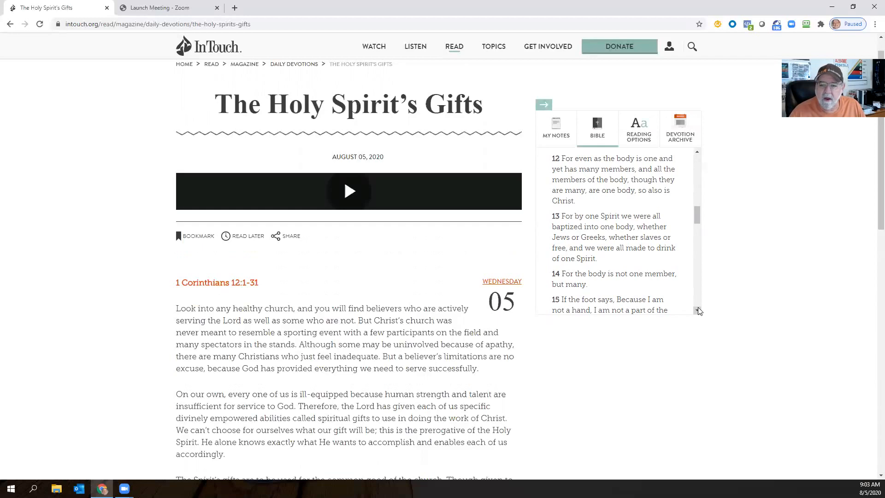
pyautogui.scroll(-3)
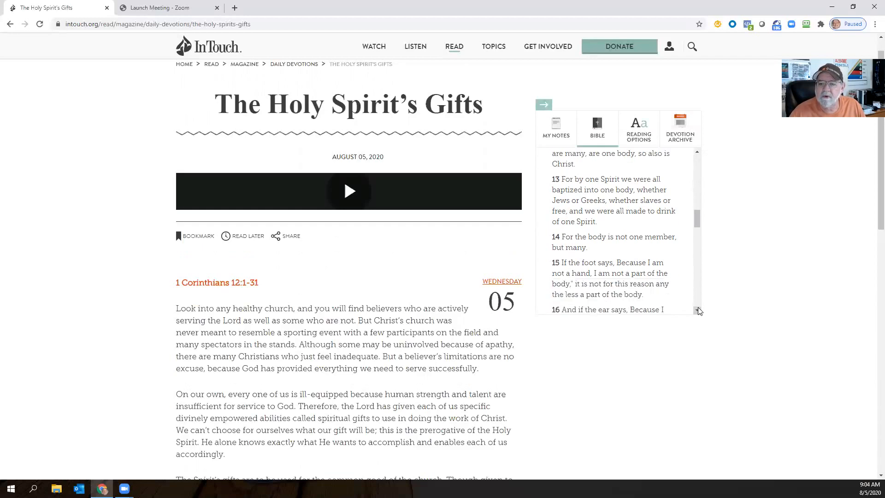
pyautogui.scroll(-3)
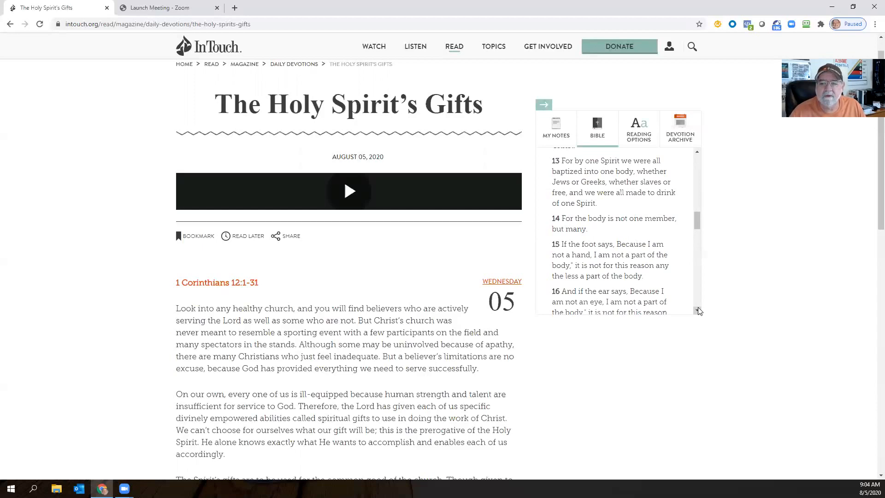
pyautogui.scroll(-3)
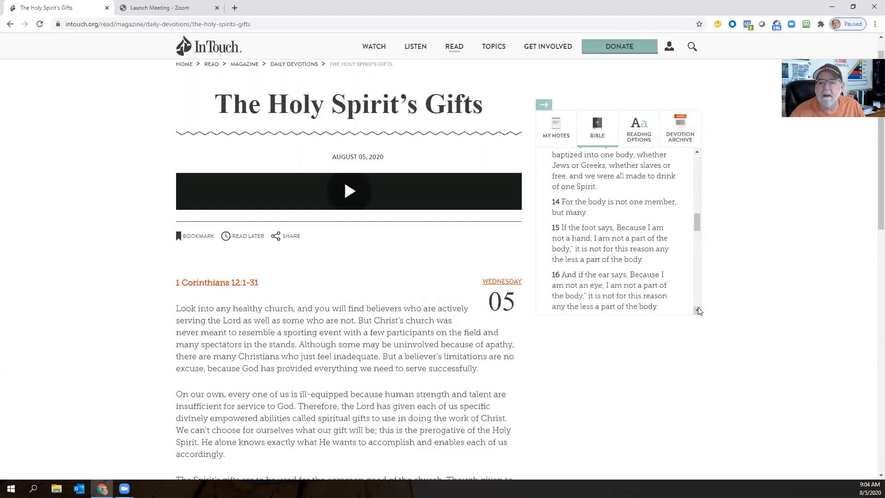
pyautogui.scroll(-3)
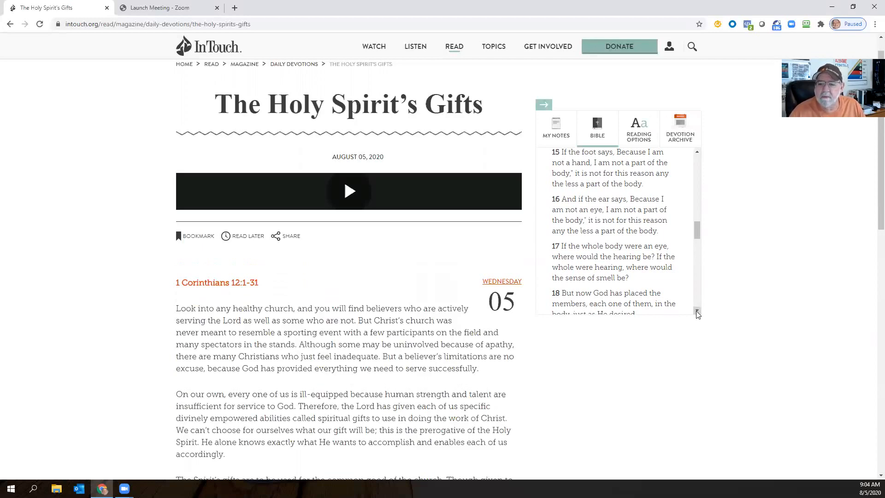
pyautogui.scroll(-3)
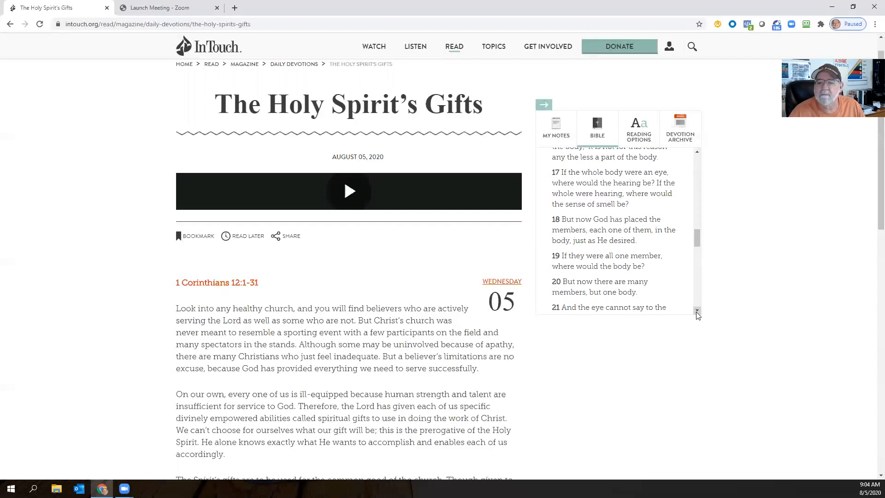
pyautogui.scroll(-3)
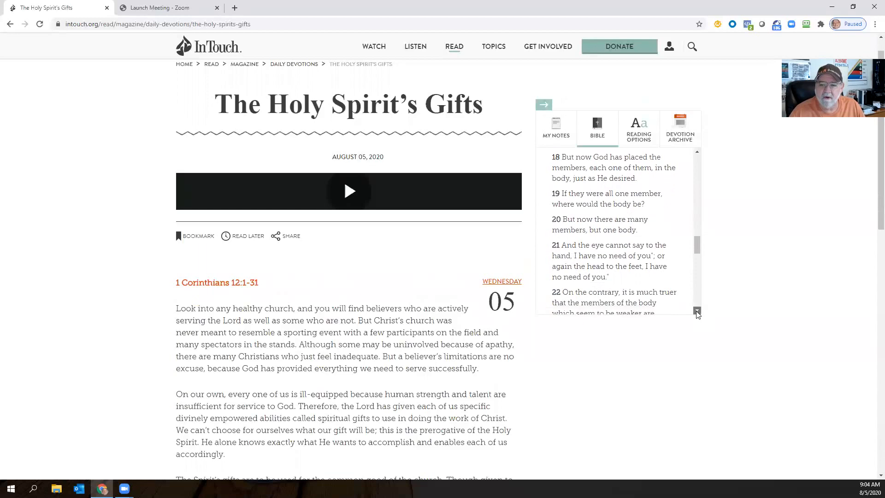
pyautogui.scroll(-3)
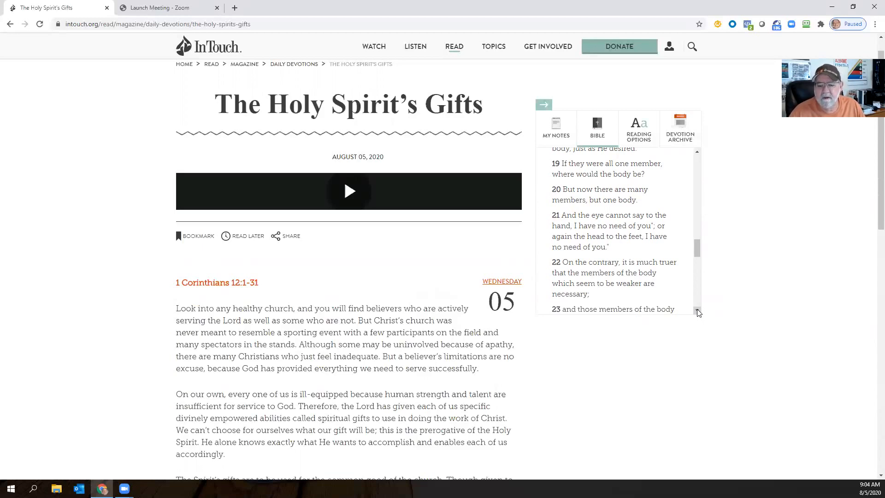
pyautogui.scroll(-3)
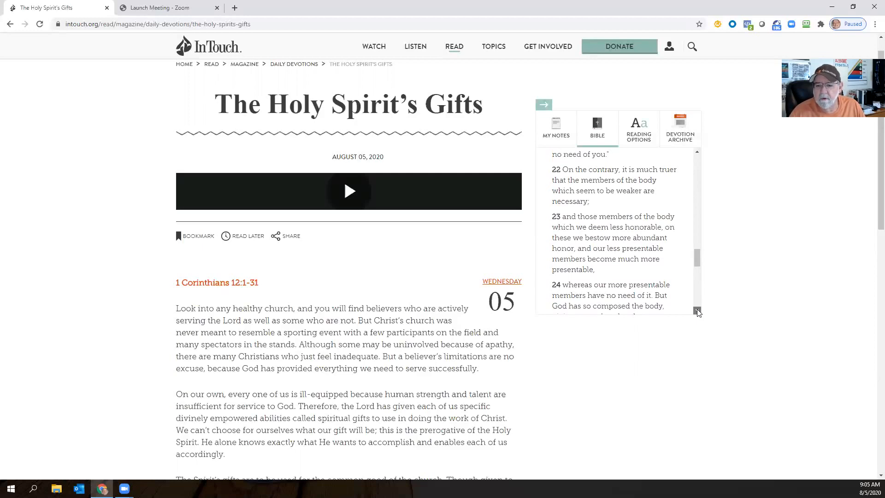
pyautogui.scroll(-3)
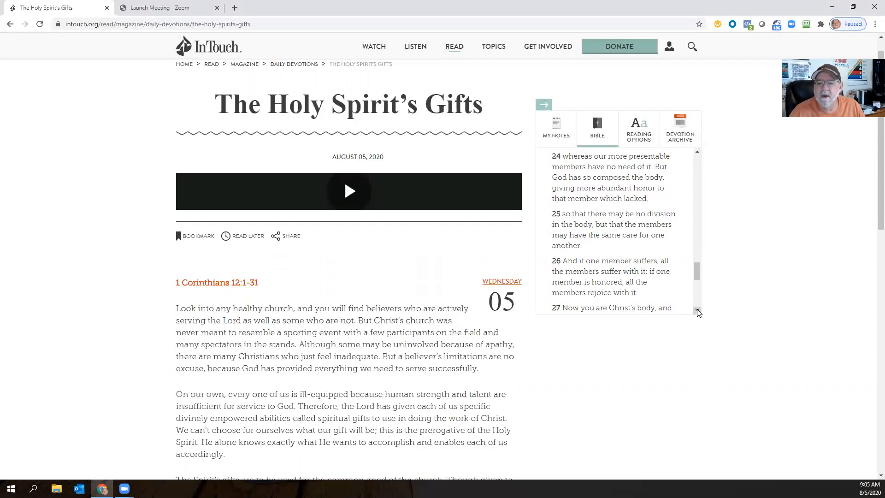
pyautogui.scroll(-3)
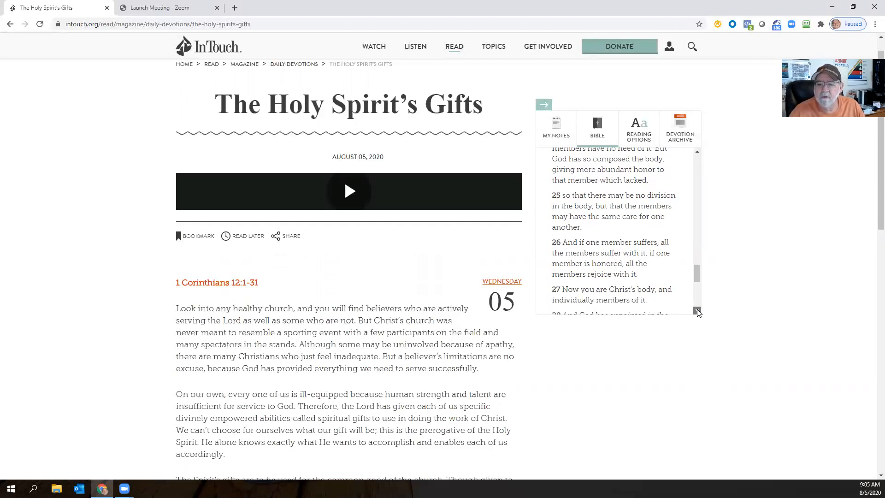
pyautogui.scroll(-3)
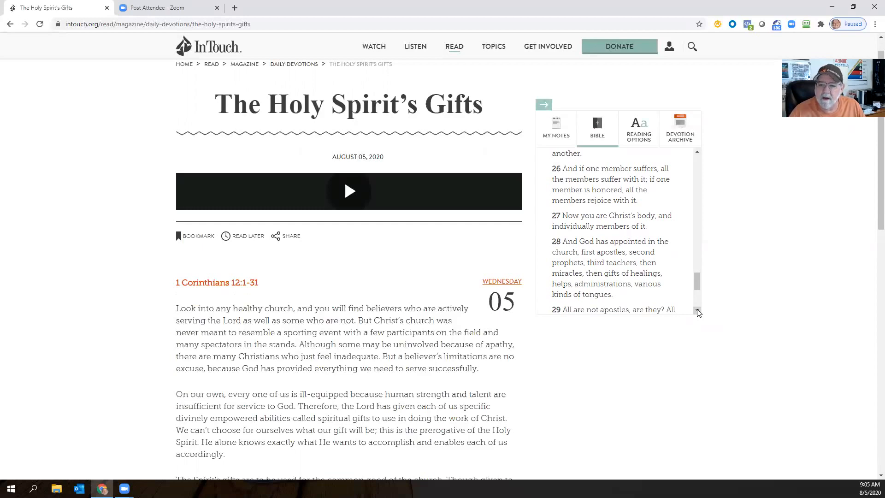
pyautogui.scroll(-3)
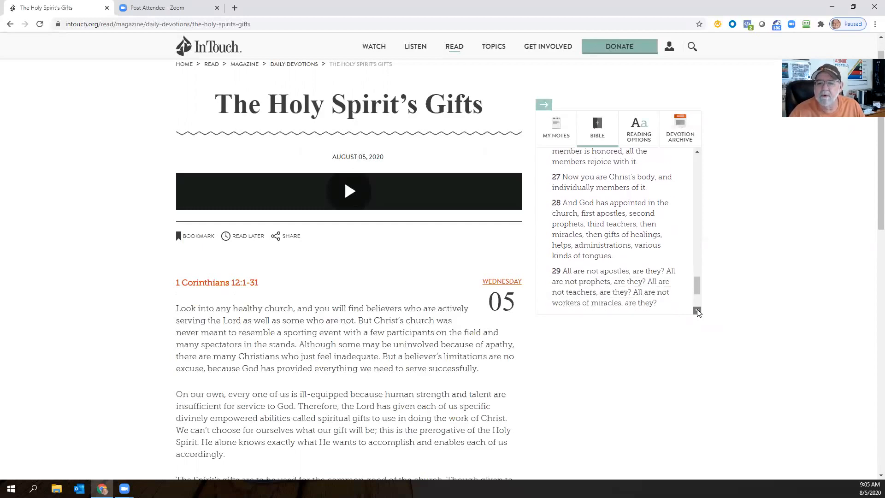
pyautogui.scroll(-3)
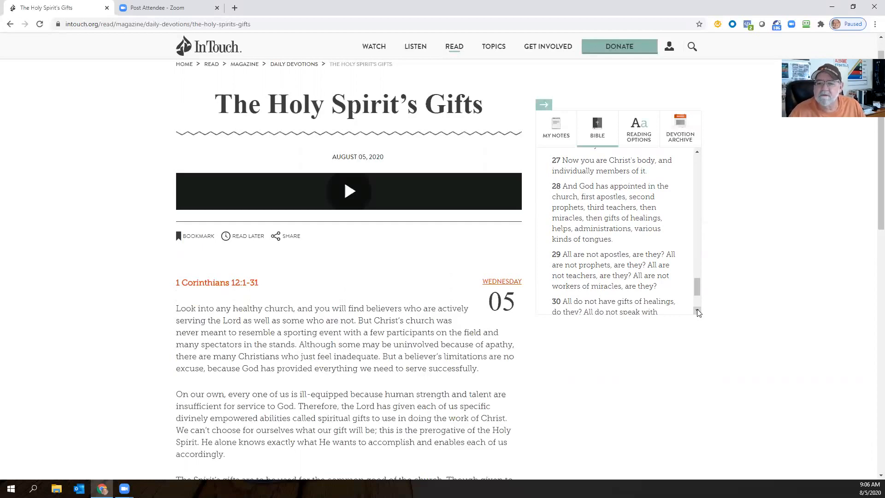
pyautogui.scroll(-3)
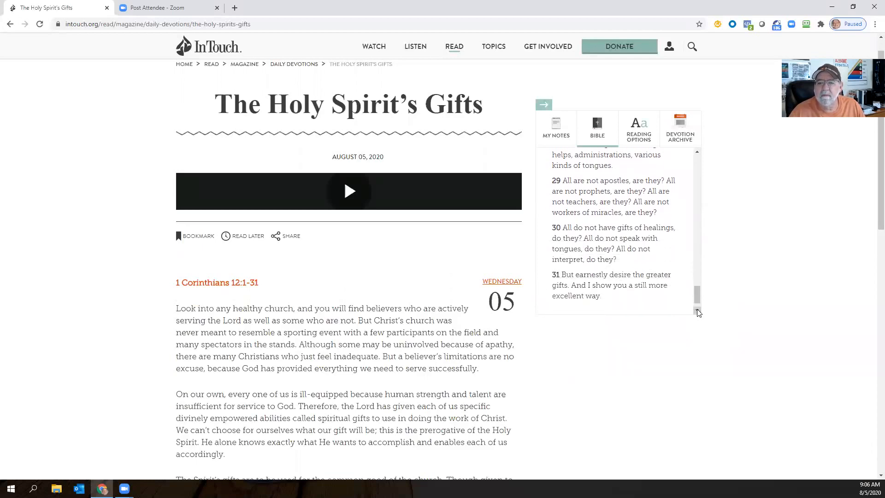
pyautogui.scroll(-3)
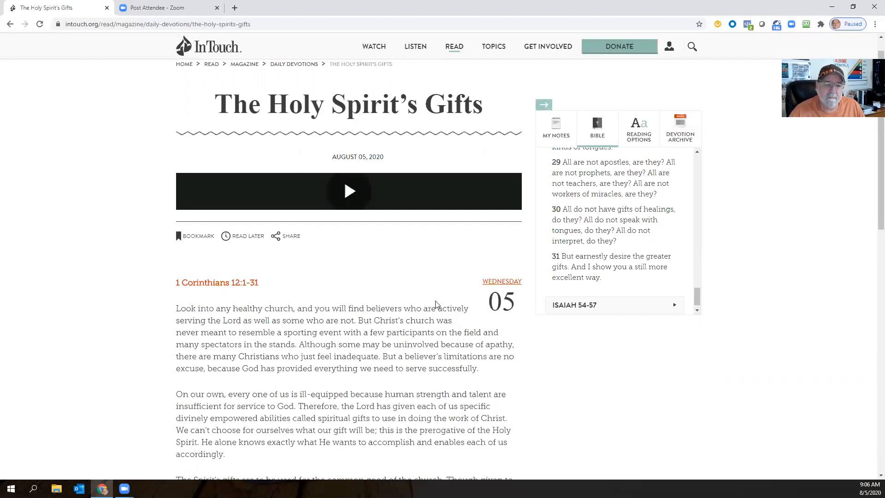
pyautogui.scroll(-3)
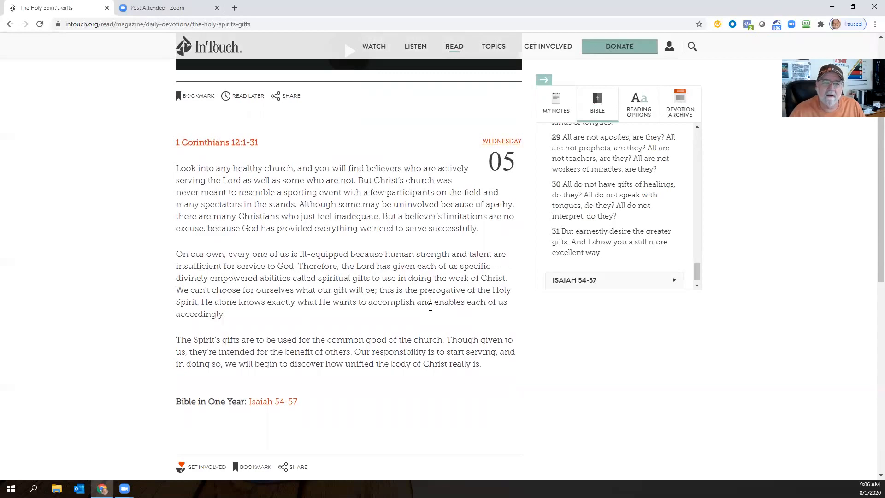
pyautogui.moveTo(432, 311)
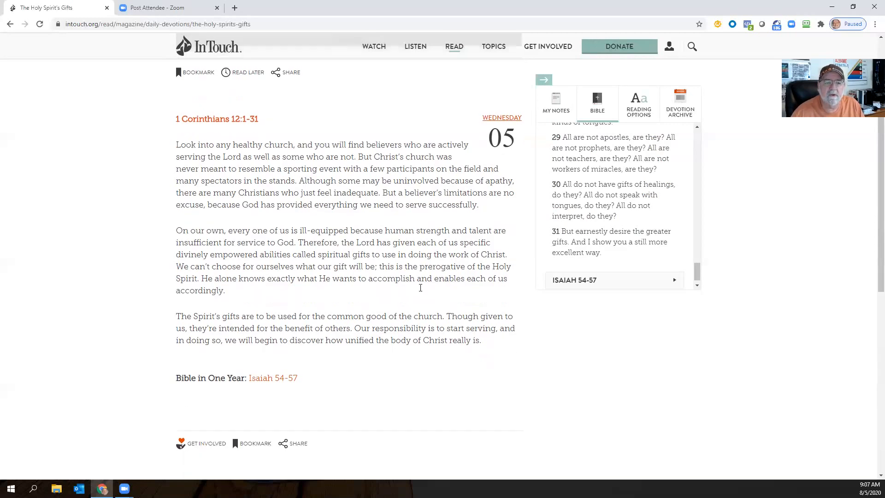
pyautogui.scroll(-3)
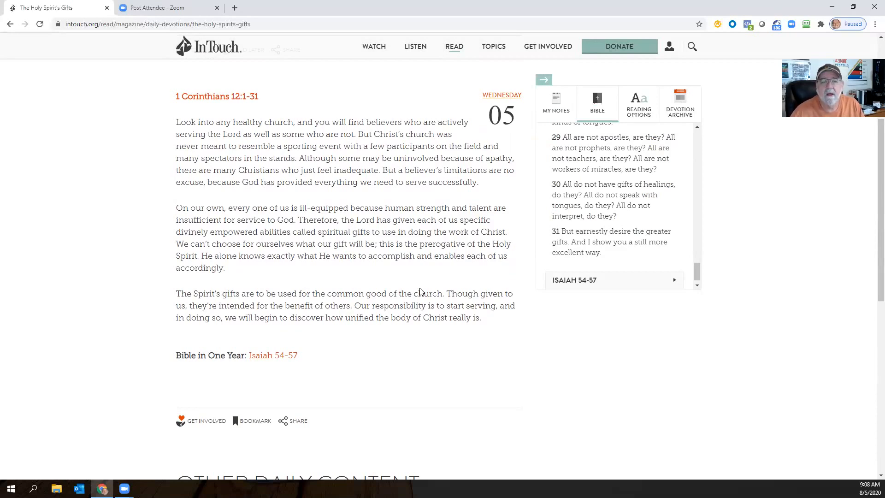
pyautogui.moveTo(559, 335)
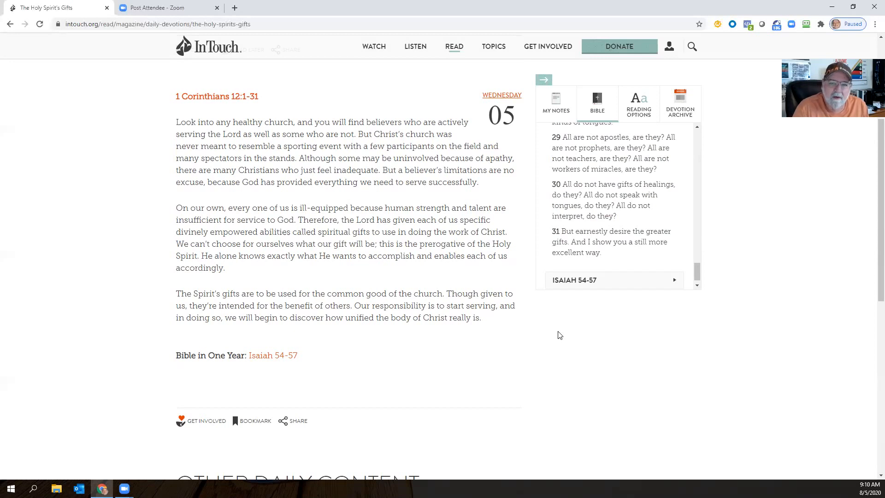
pyautogui.moveTo(566, 336)
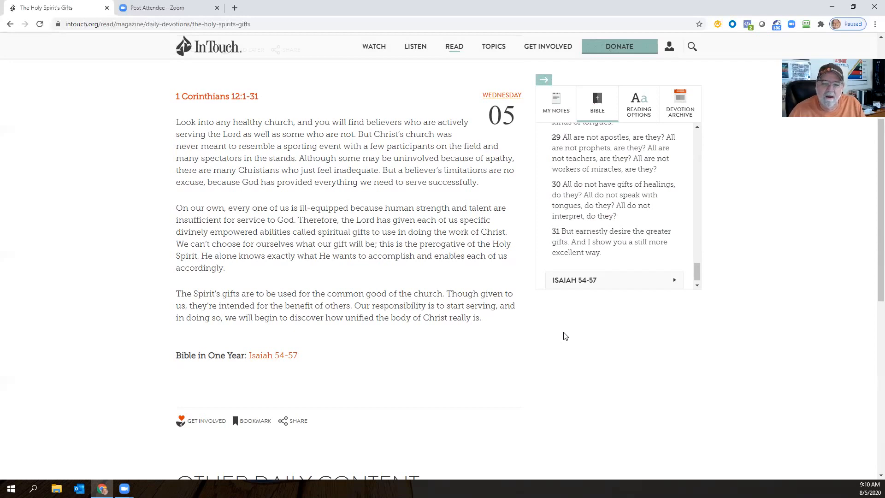
pyautogui.moveTo(540, 19)
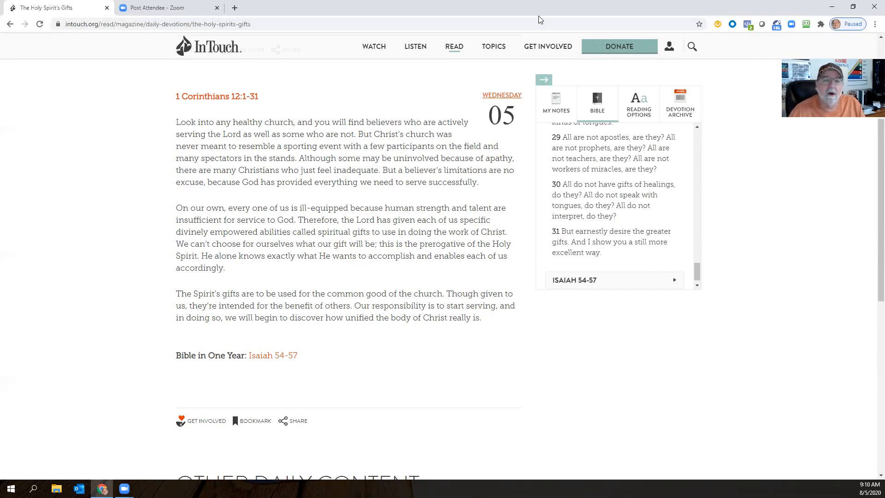